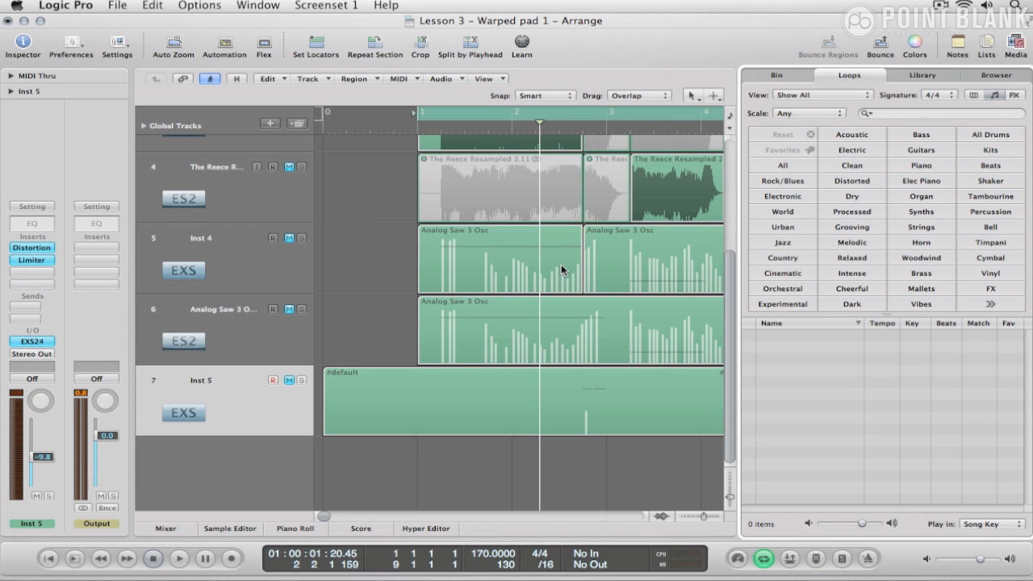
# - Filter the Loops browser to Vinyl and audition vinyl scratch loops before choosing Vinyl Scratch 17
pyautogui.click(991, 273)
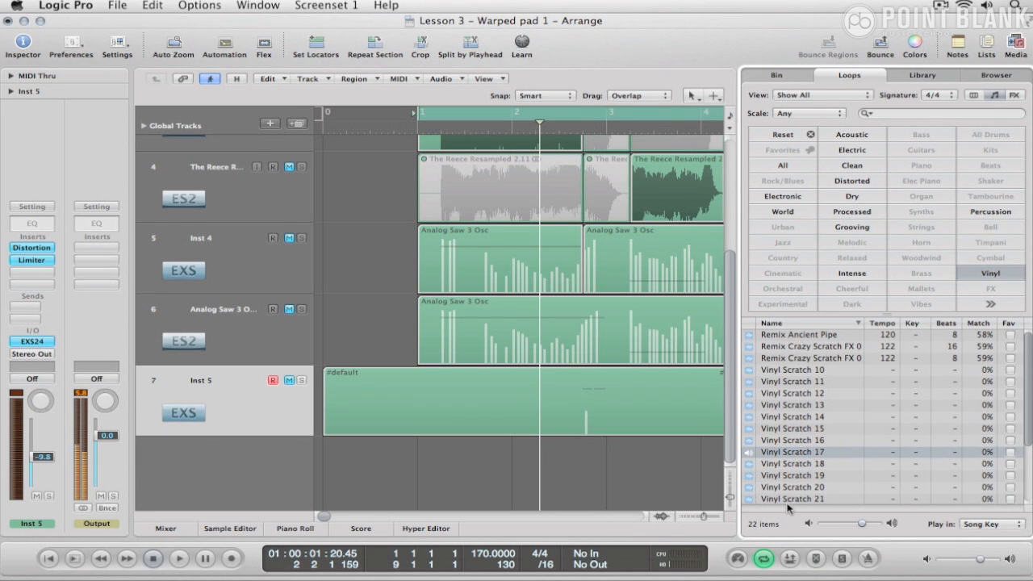
pyautogui.click(793, 439)
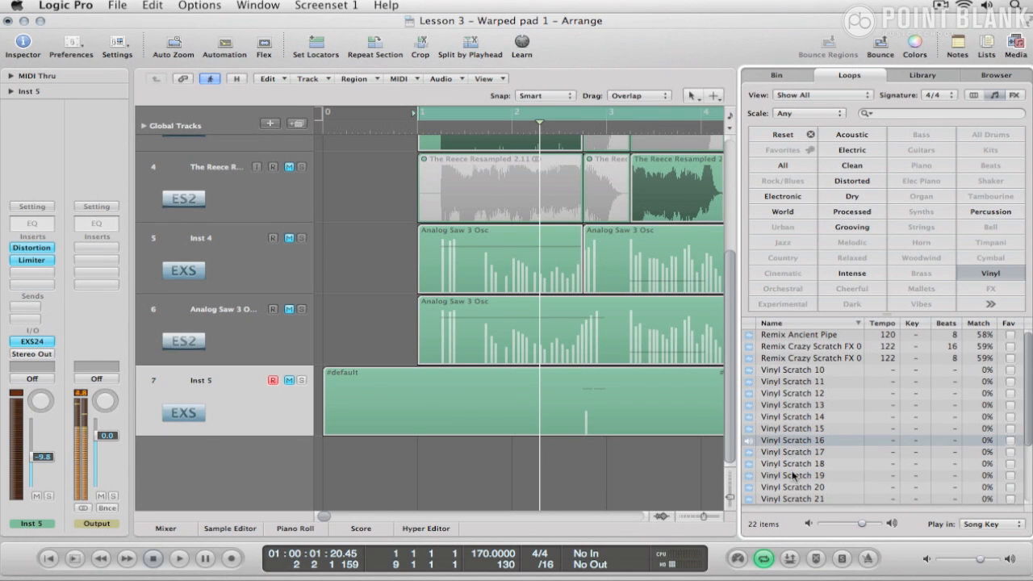
pyautogui.click(794, 452)
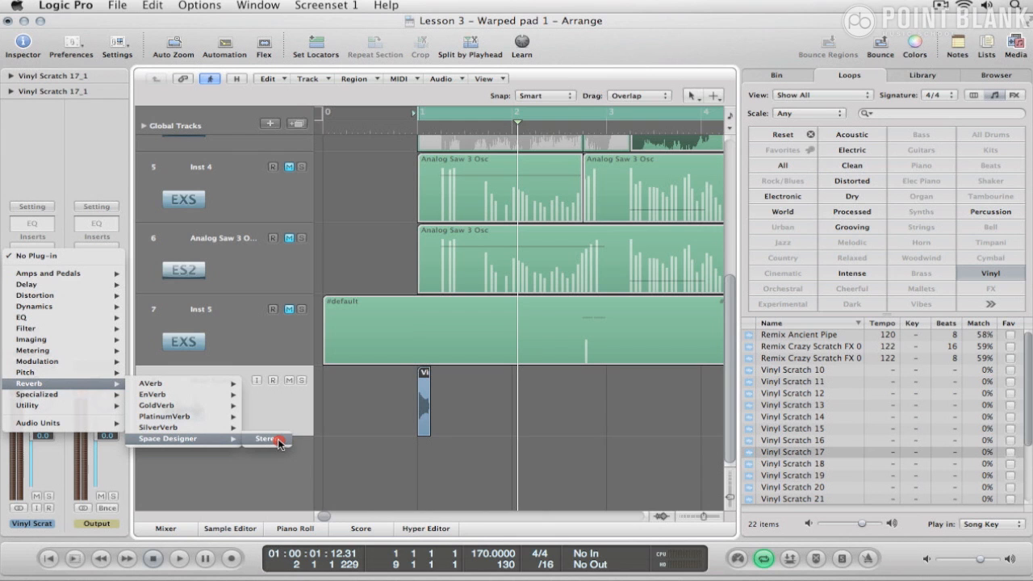
# - Insert a stereo Space Designer on the scratch track and browse its impulse settings for Luminous Surface
pyautogui.click(266, 439)
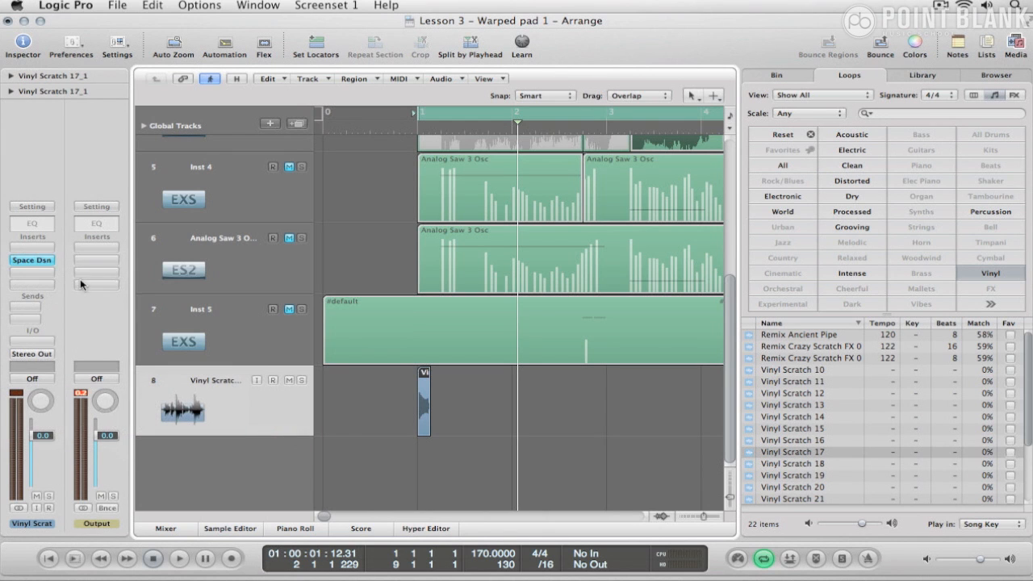
pyautogui.click(32, 260)
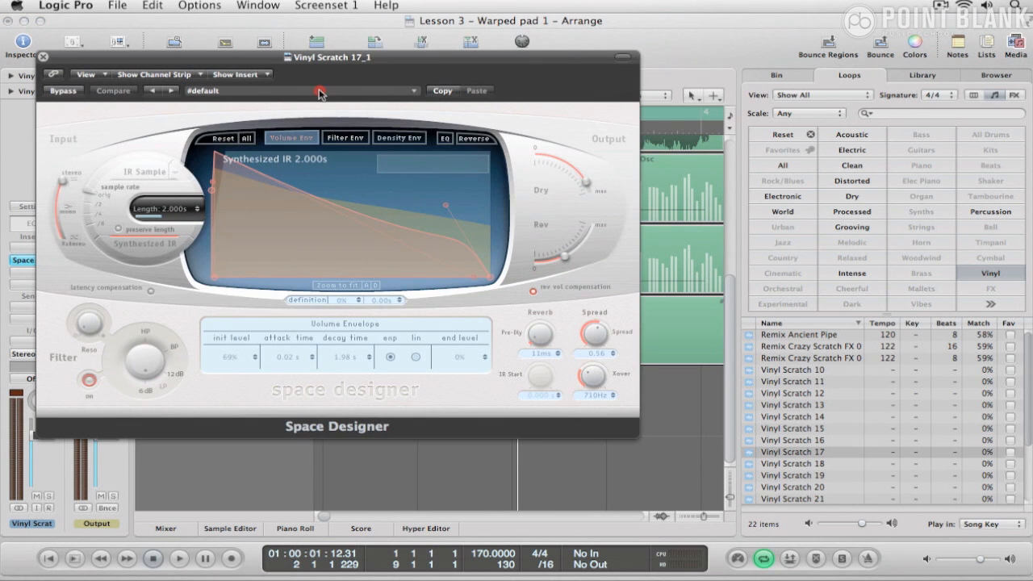
pyautogui.click(320, 90)
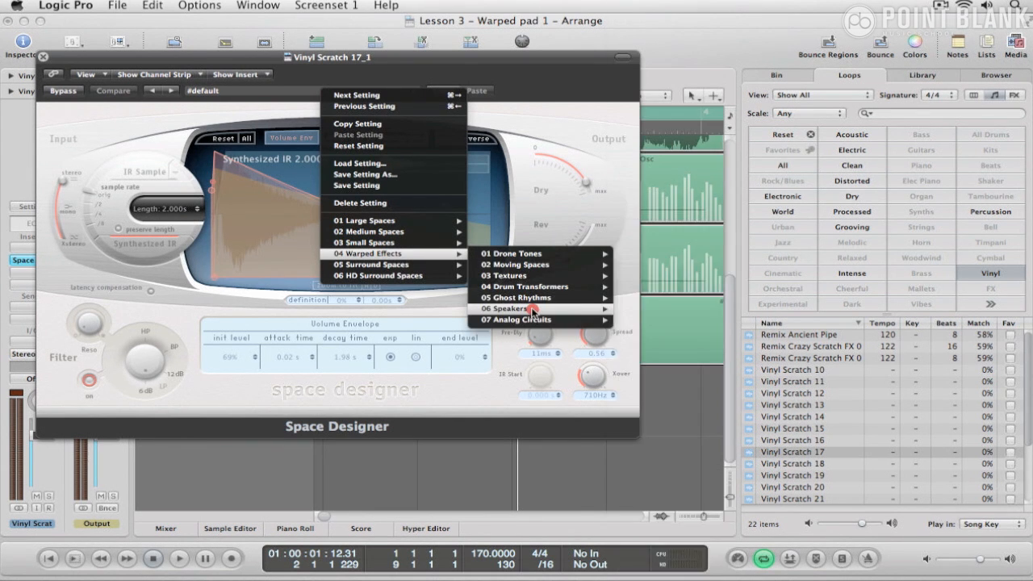
pyautogui.moveTo(539, 287)
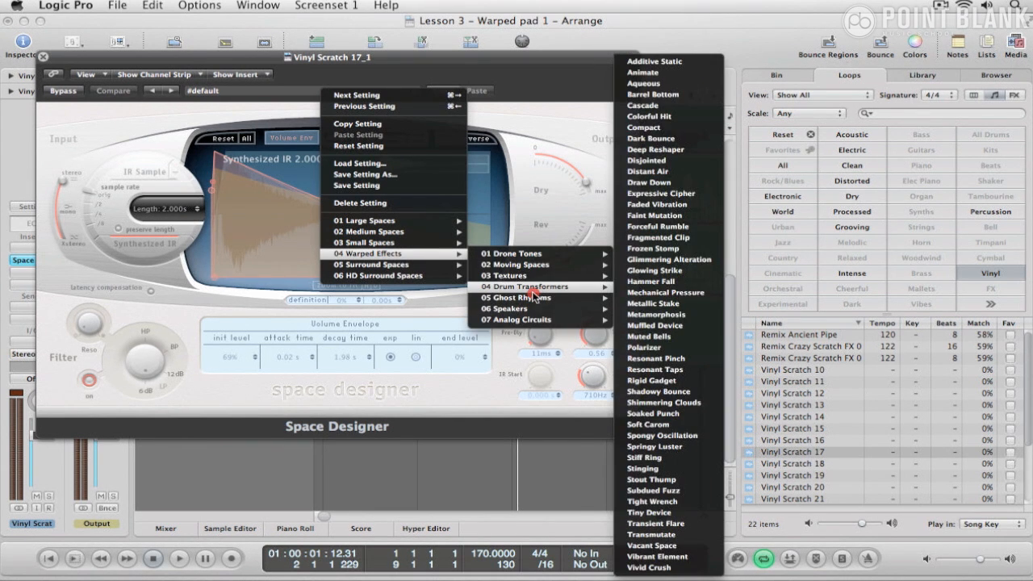
pyautogui.moveTo(507, 275)
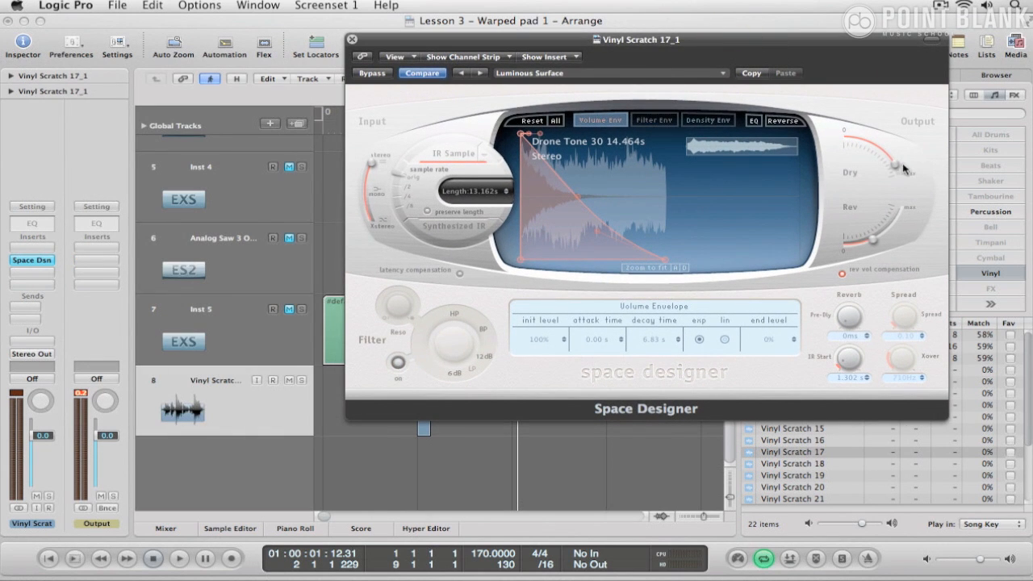
# - Move the Space Designer window aside, audition the warped scratch, then close the plug-in
pyautogui.moveTo(638, 39); pyautogui.dragTo(775, 54)
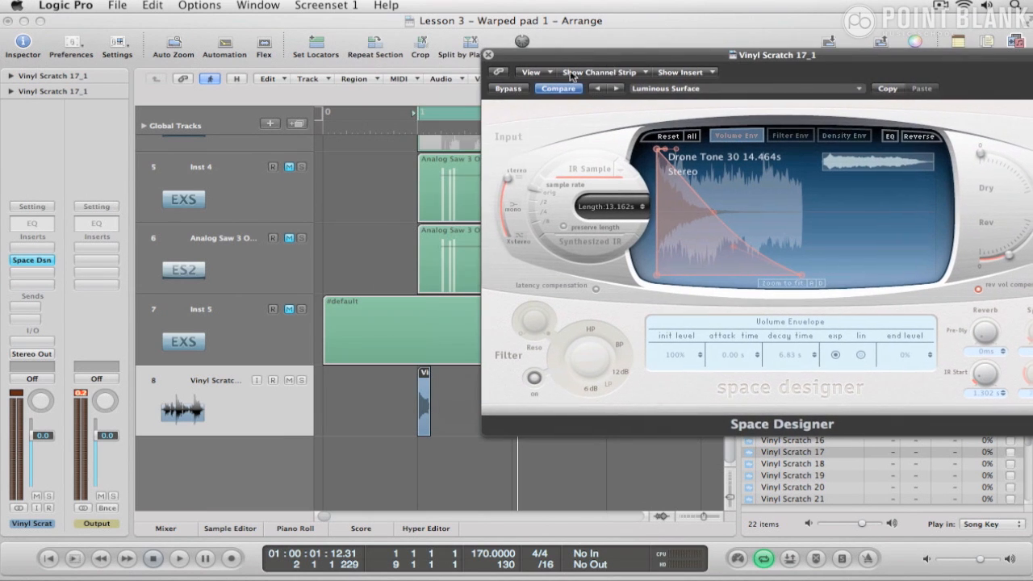
pyautogui.moveTo(611, 63)
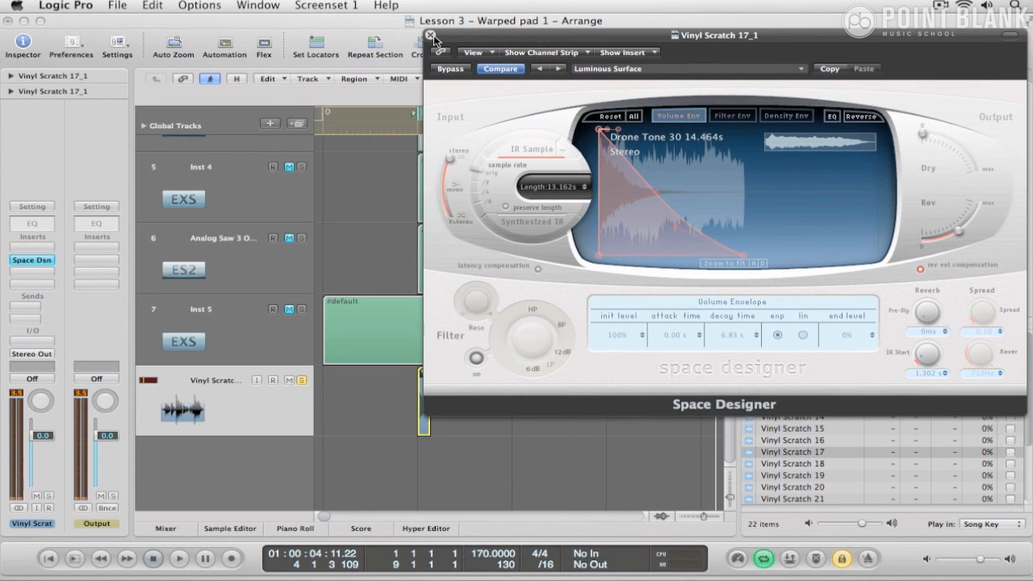
pyautogui.click(432, 37)
pyautogui.write('Scractch Lumin St')
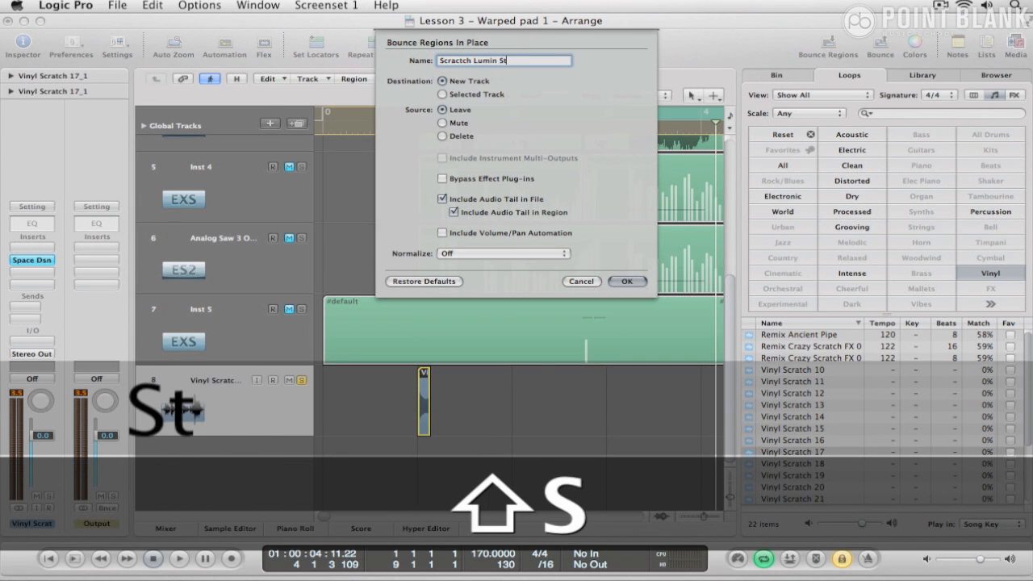
# - Name the bounce 'Scractch Lumin Stab' and confirm bouncing in place to a new track with audio tail
pyautogui.write('ab')
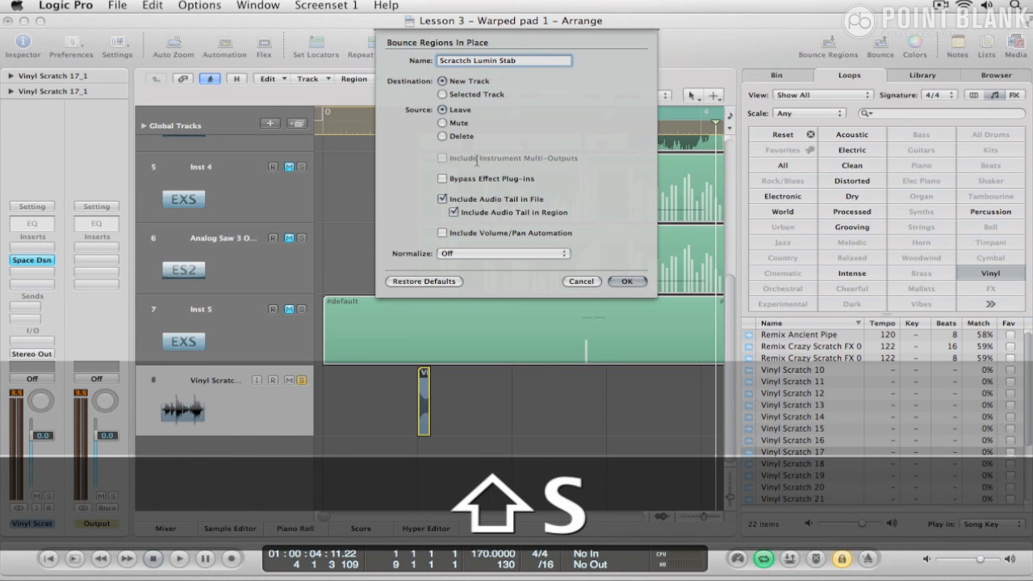
pyautogui.click(628, 281)
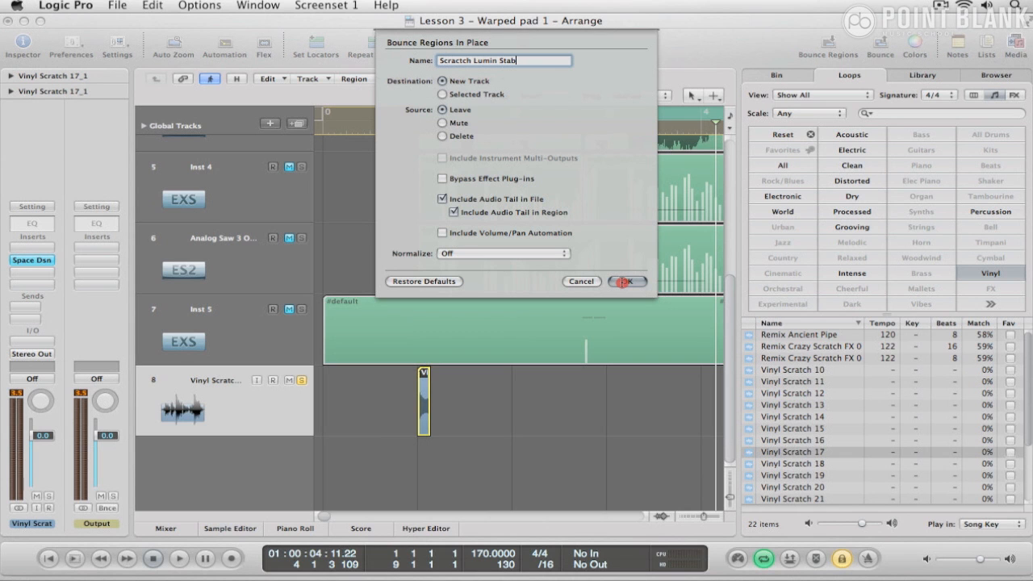
pyautogui.click(626, 281)
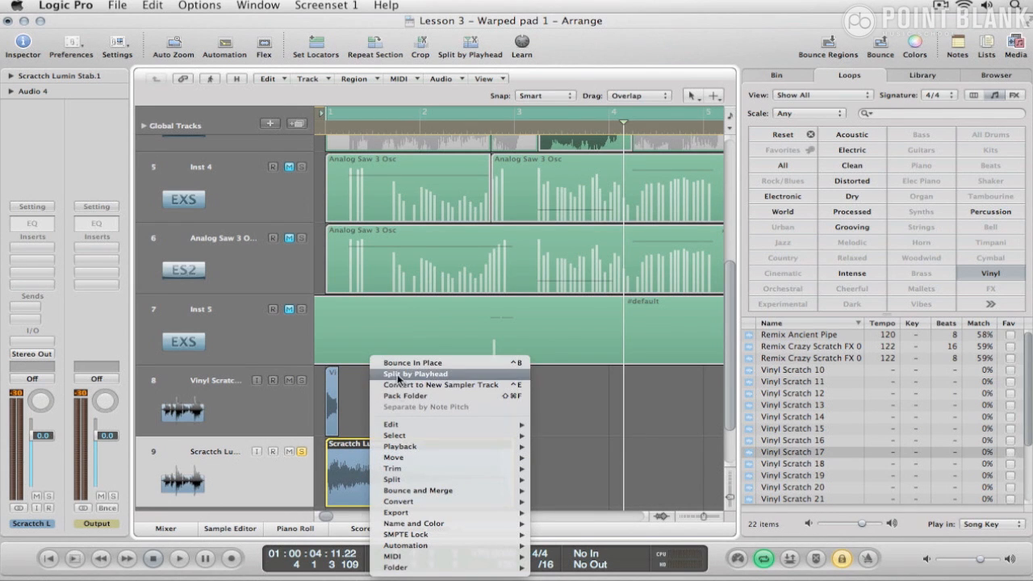
# - Convert the bounced region to a new EXS24 sampler track, creating zones from Regions
pyautogui.click(410, 361)
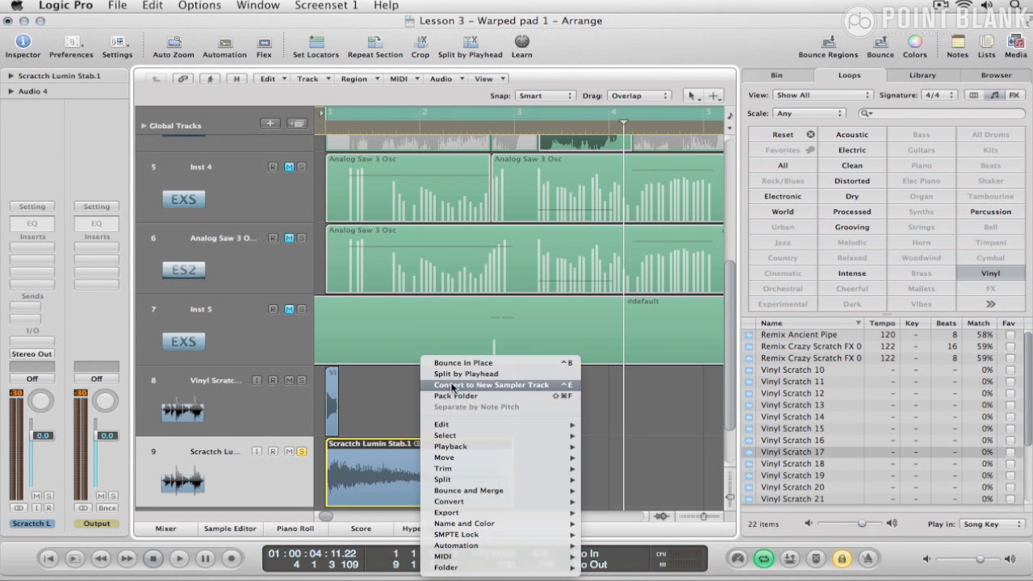
pyautogui.click(491, 384)
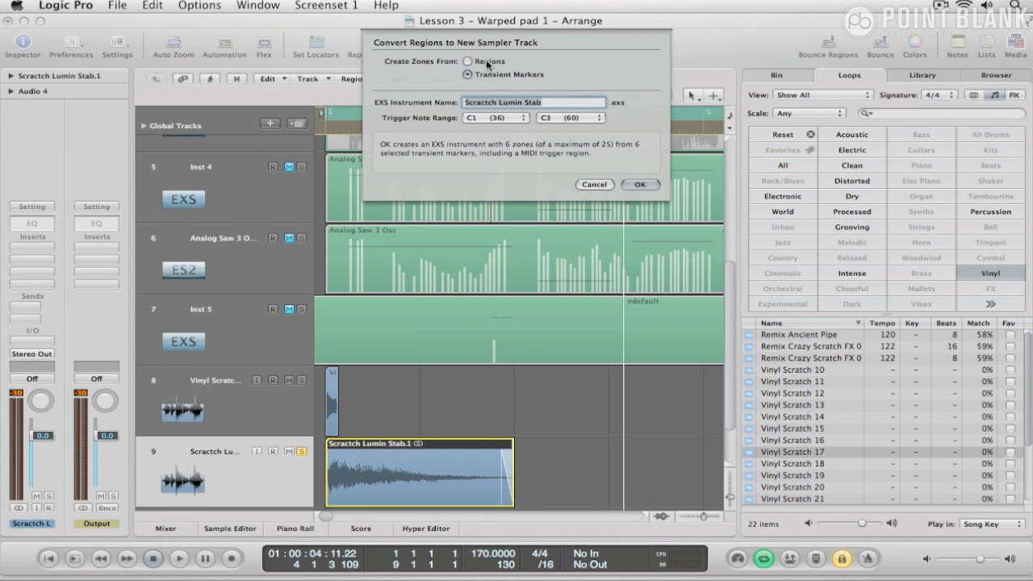
pyautogui.click(466, 62)
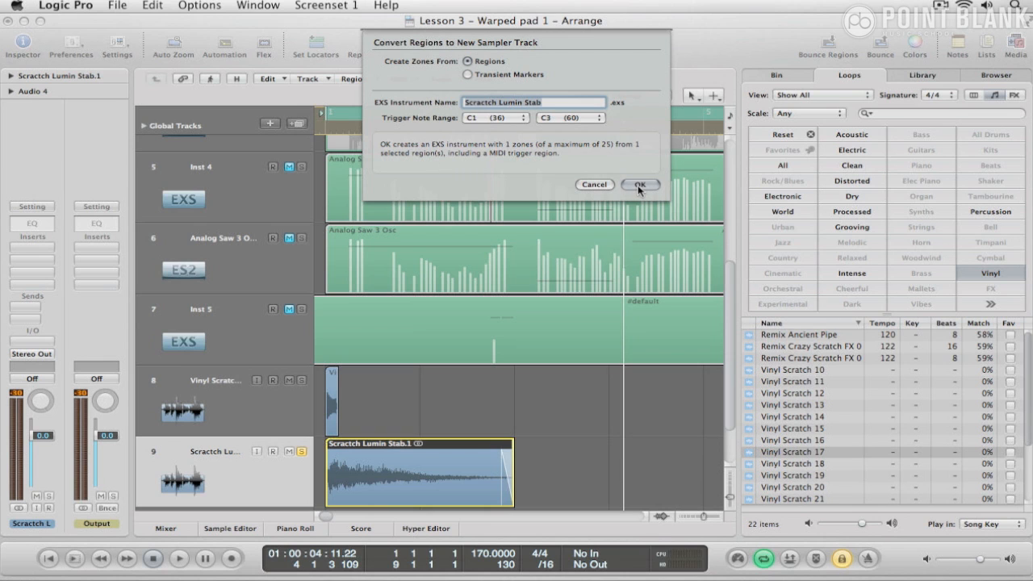
pyautogui.click(639, 184)
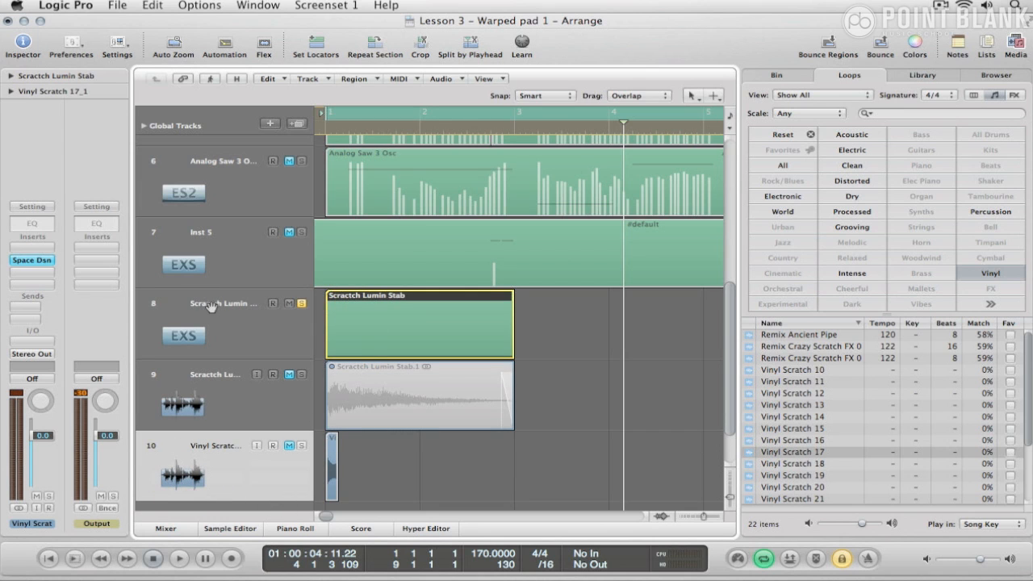
pyautogui.moveTo(249, 313)
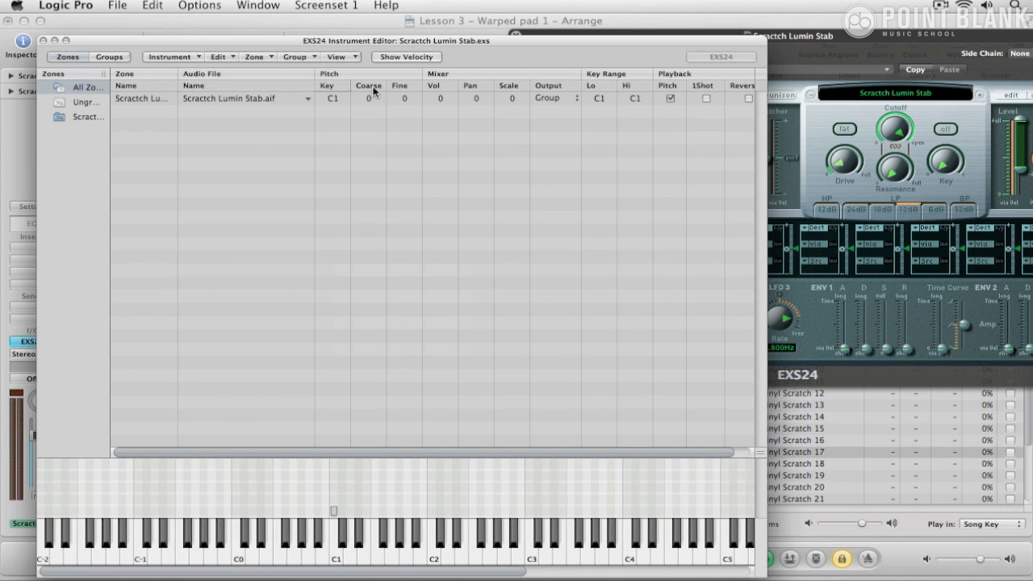
pyautogui.moveTo(305, 528)
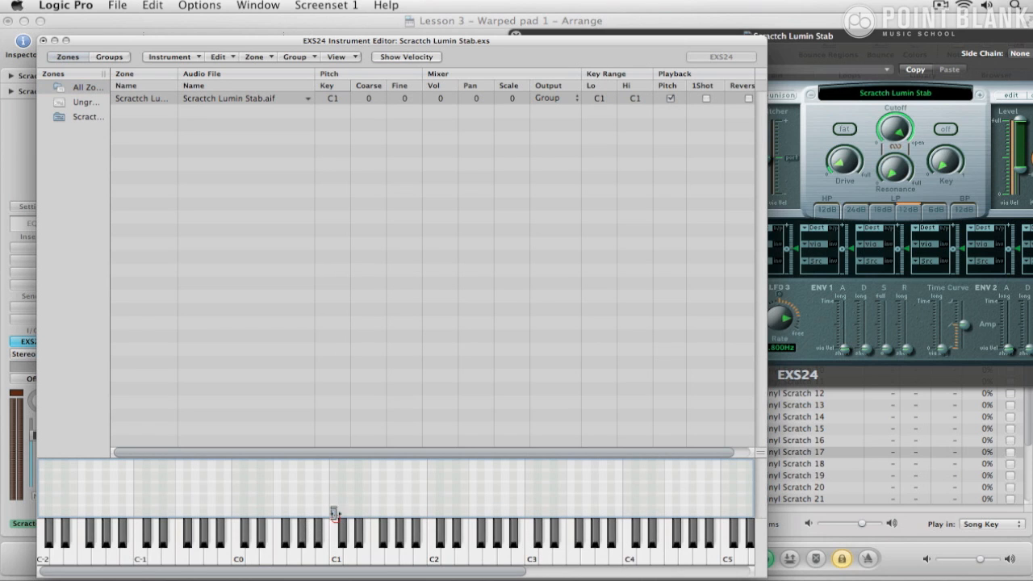
# - Widen the stab zone's key range from C1 up to C4 and save the instrument
pyautogui.moveTo(336, 514); pyautogui.dragTo(549, 513)
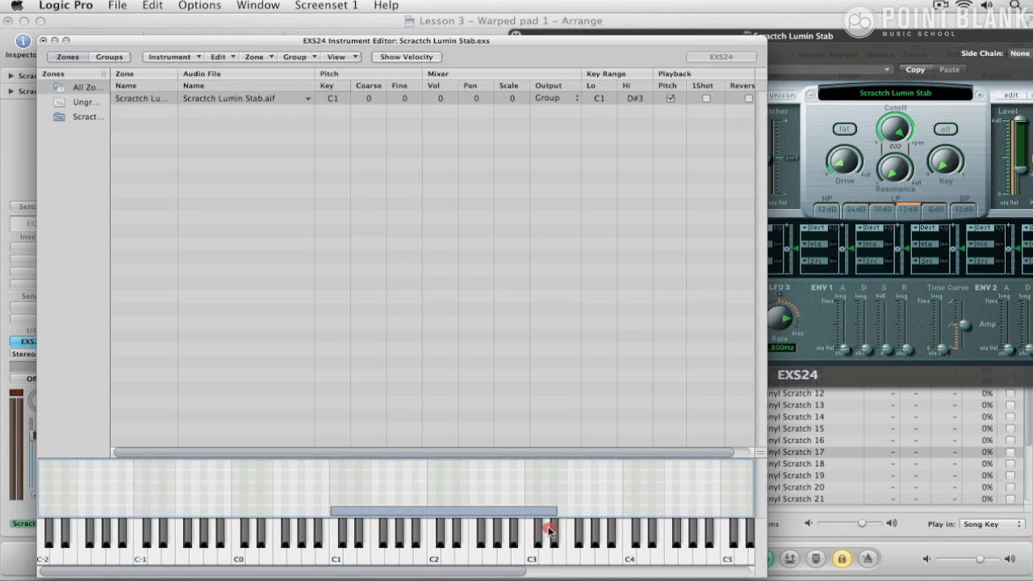
pyautogui.moveTo(549, 531); pyautogui.dragTo(630, 531)
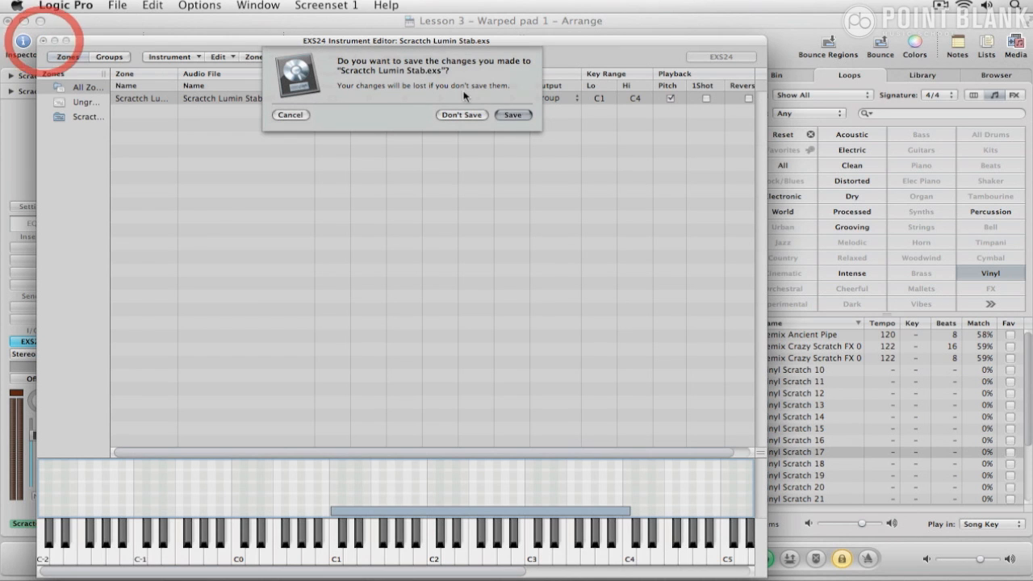
pyautogui.click(461, 115)
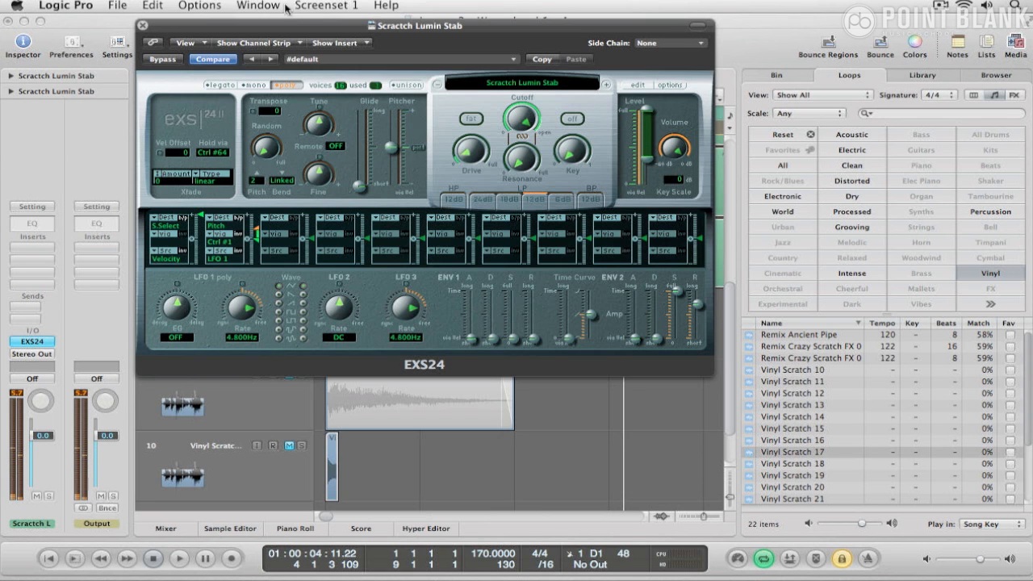
# - Close the EXS24 window, record a short riff on the sampler track, then reopen the EXS24 insert
pyautogui.click(143, 26)
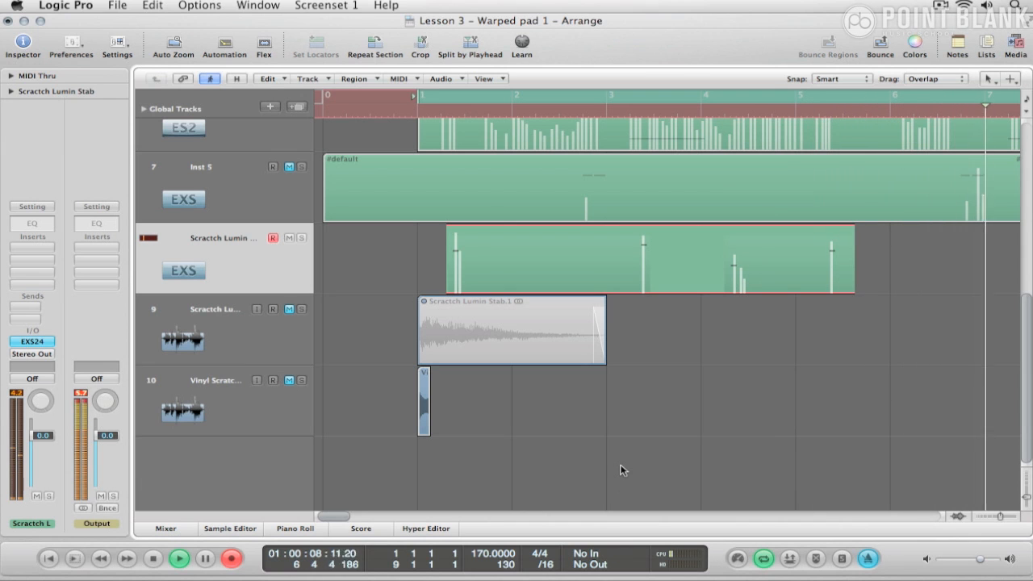
pyautogui.click(646, 258)
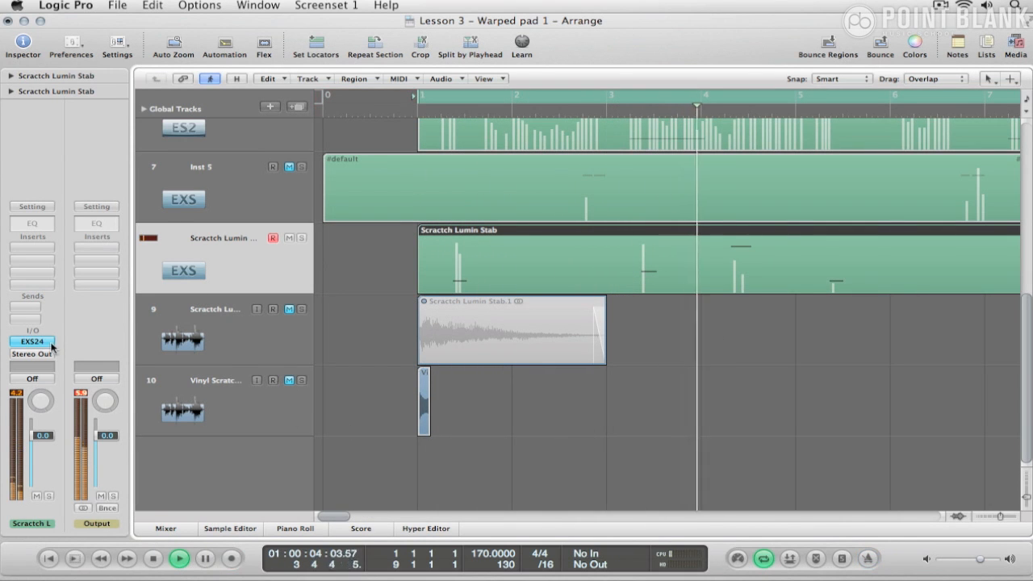
pyautogui.click(184, 271)
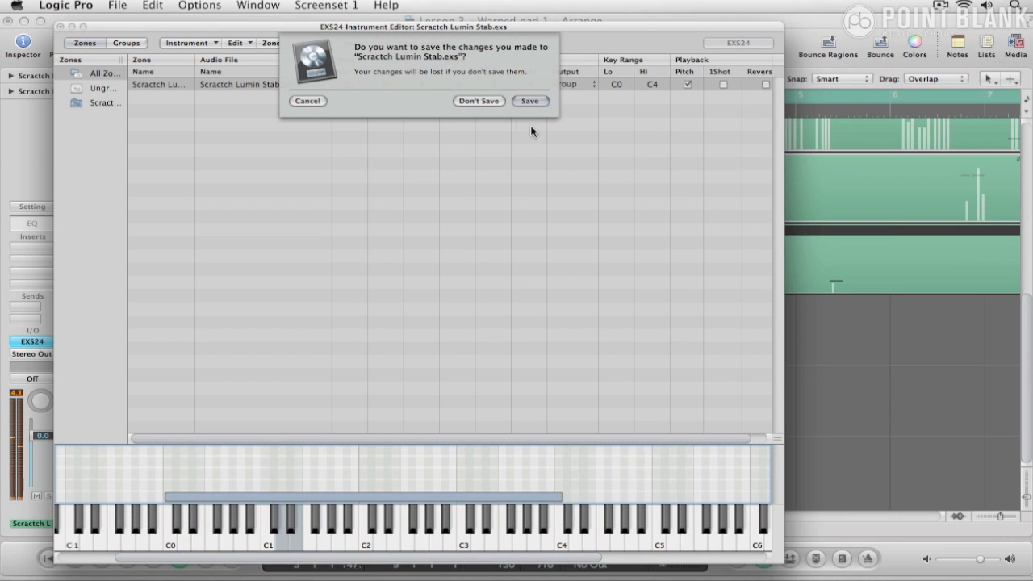
# - Save the instrument's C0–C4 zone changes and close the EXS24 plug-in window
pyautogui.click(478, 100)
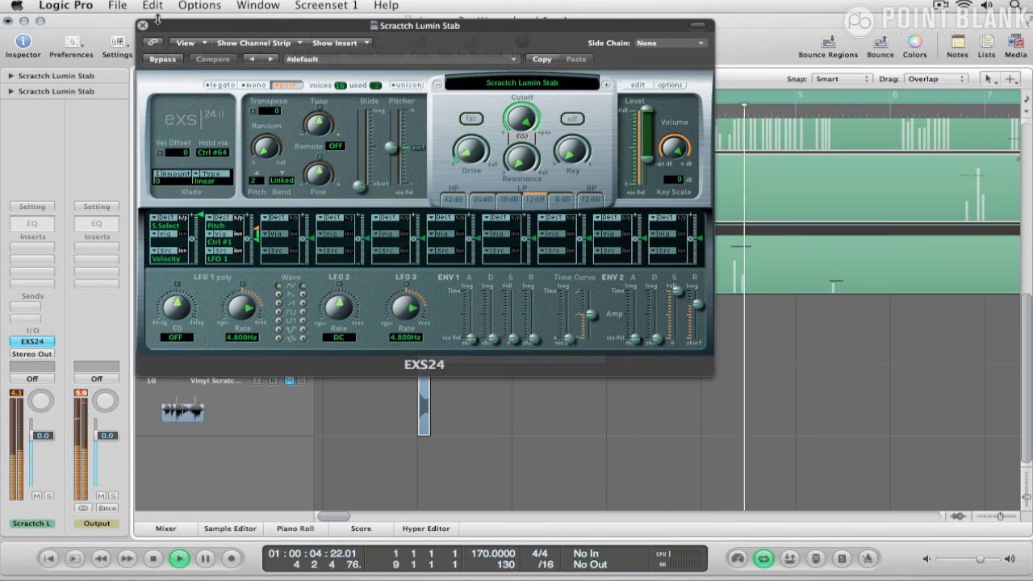
pyautogui.click(142, 25)
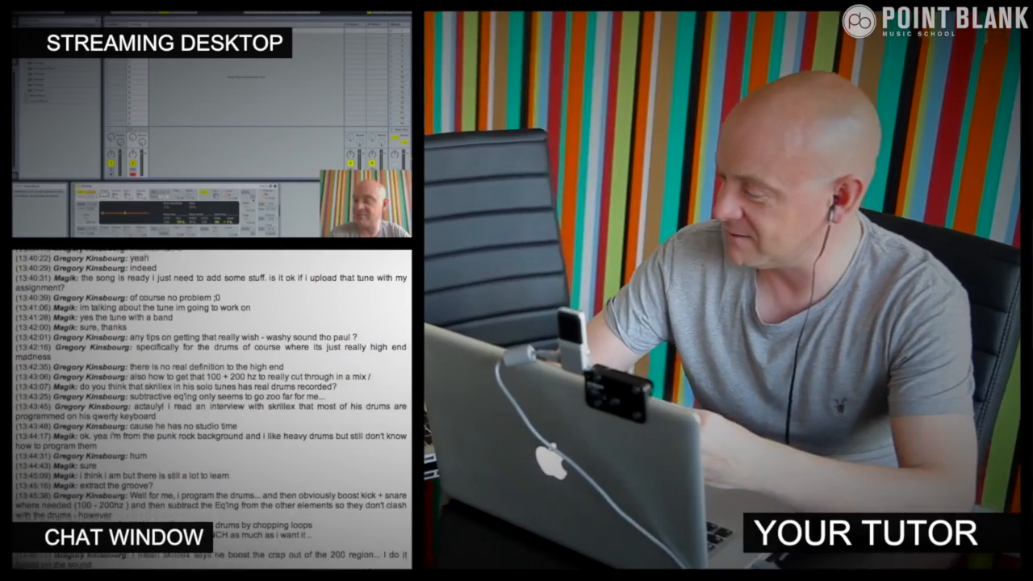
pyautogui.scroll(-3)
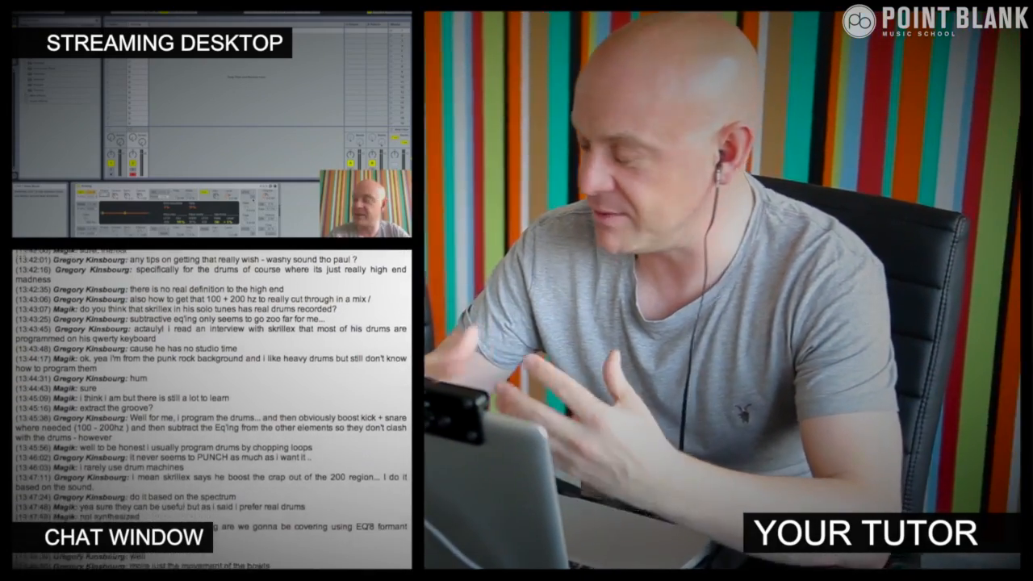